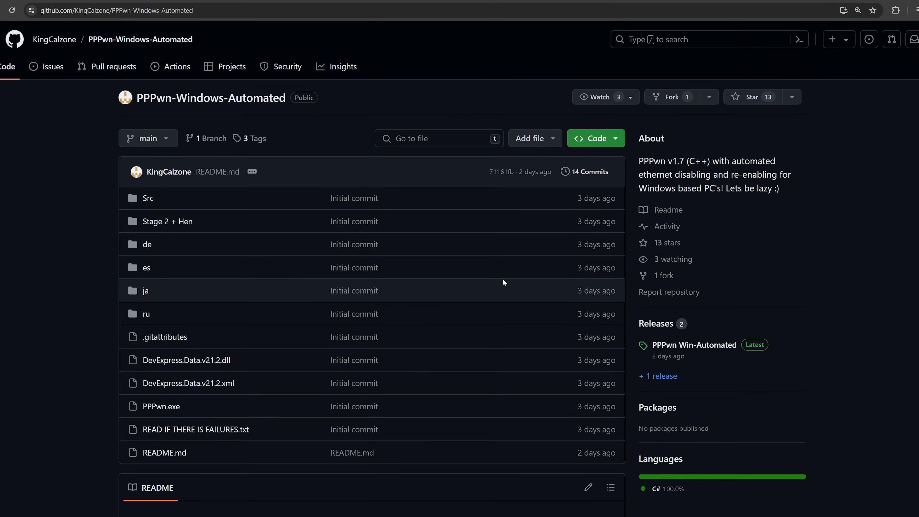
Move left across the Homebrew folder tiles from Homebrew Store toward PS4-Xplorer 2.0.
scroll(down, 3)
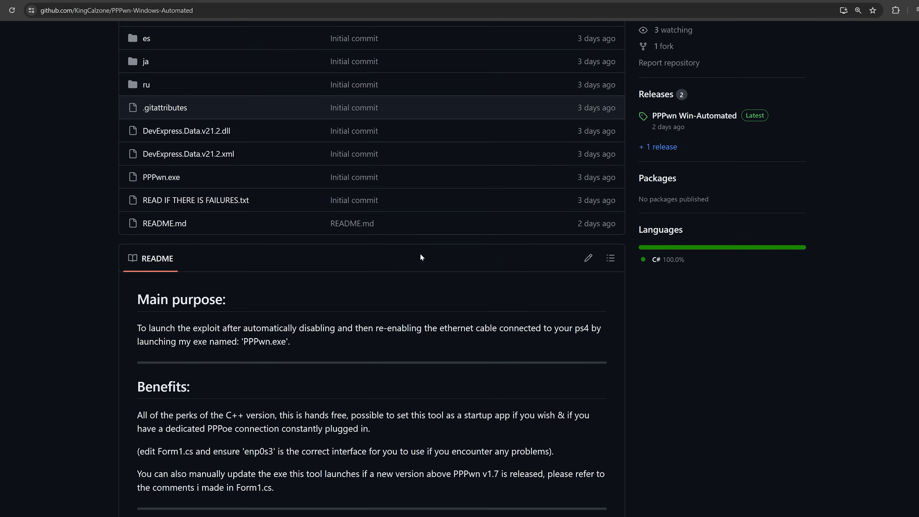
scroll(down, 3)
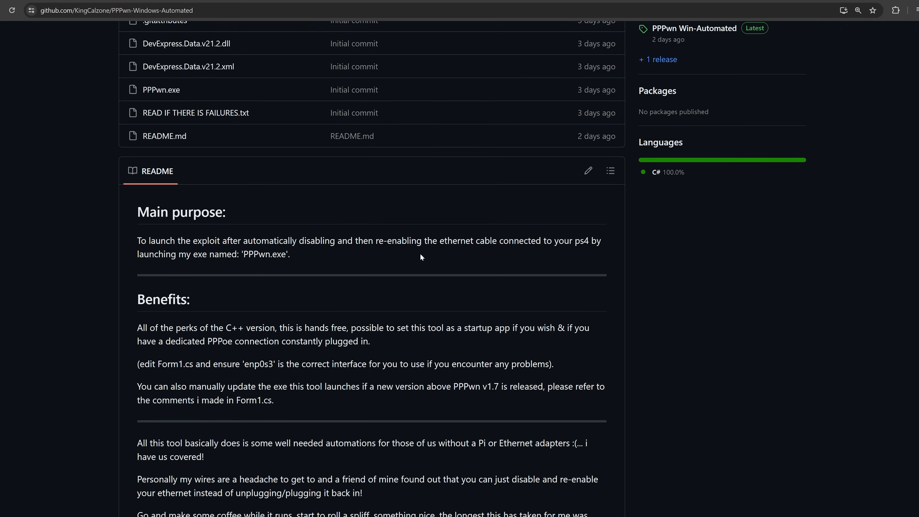
scroll(up, 3)
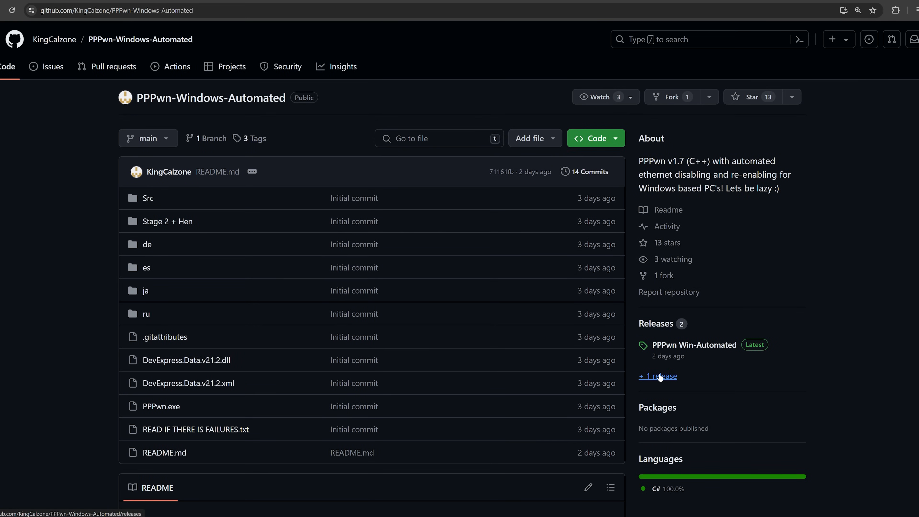
mouse_move(698, 319)
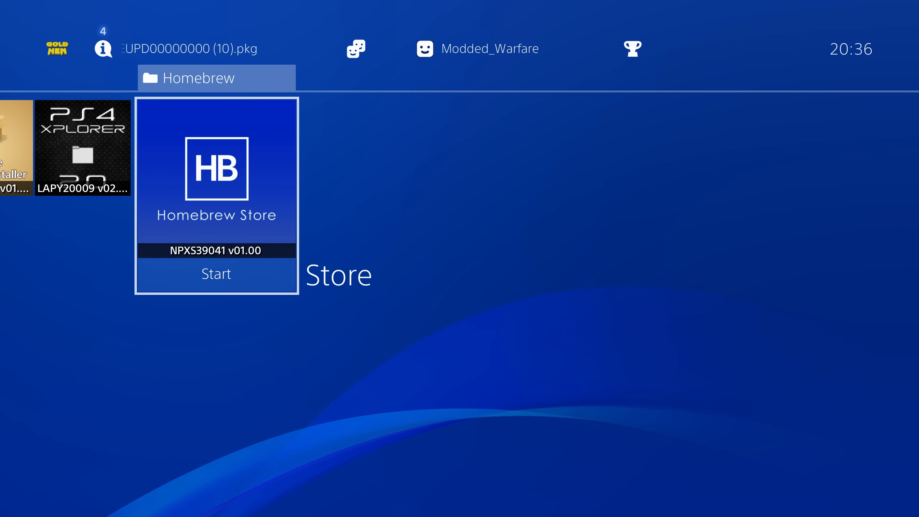
scroll(left, 3)
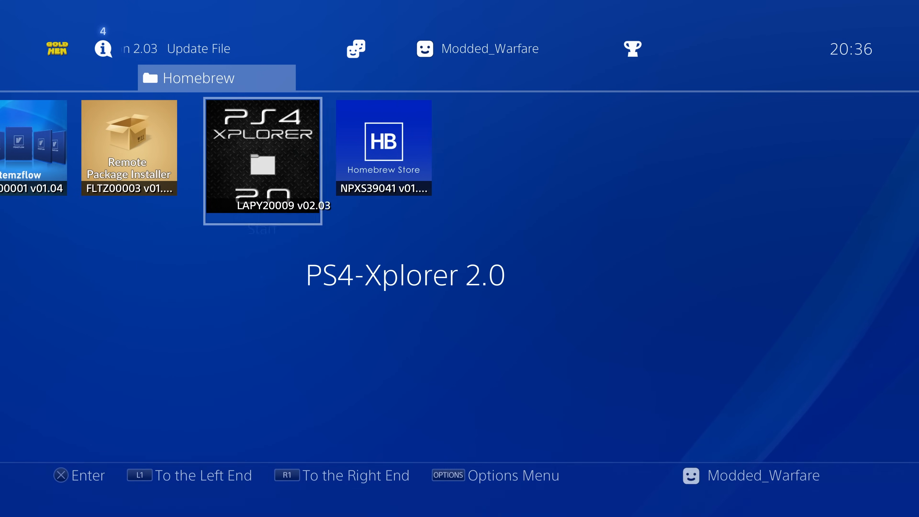
key(Left)
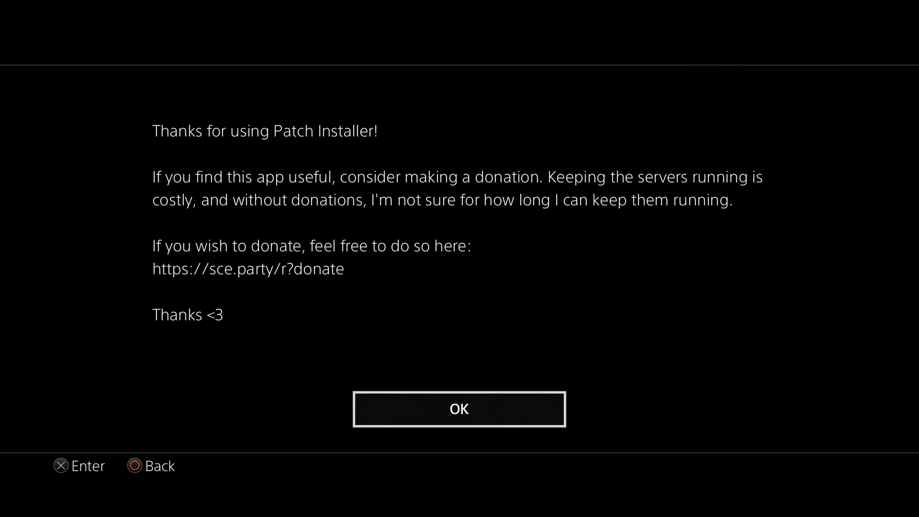
Dismiss Patch Installer's donation message to reveal The Playroom 01.07 and Days Gone 01.00.
click(460, 409)
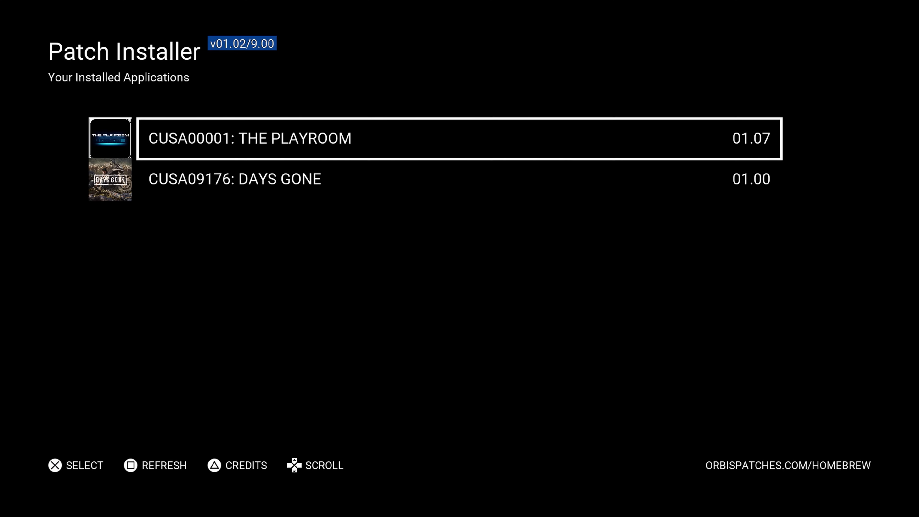